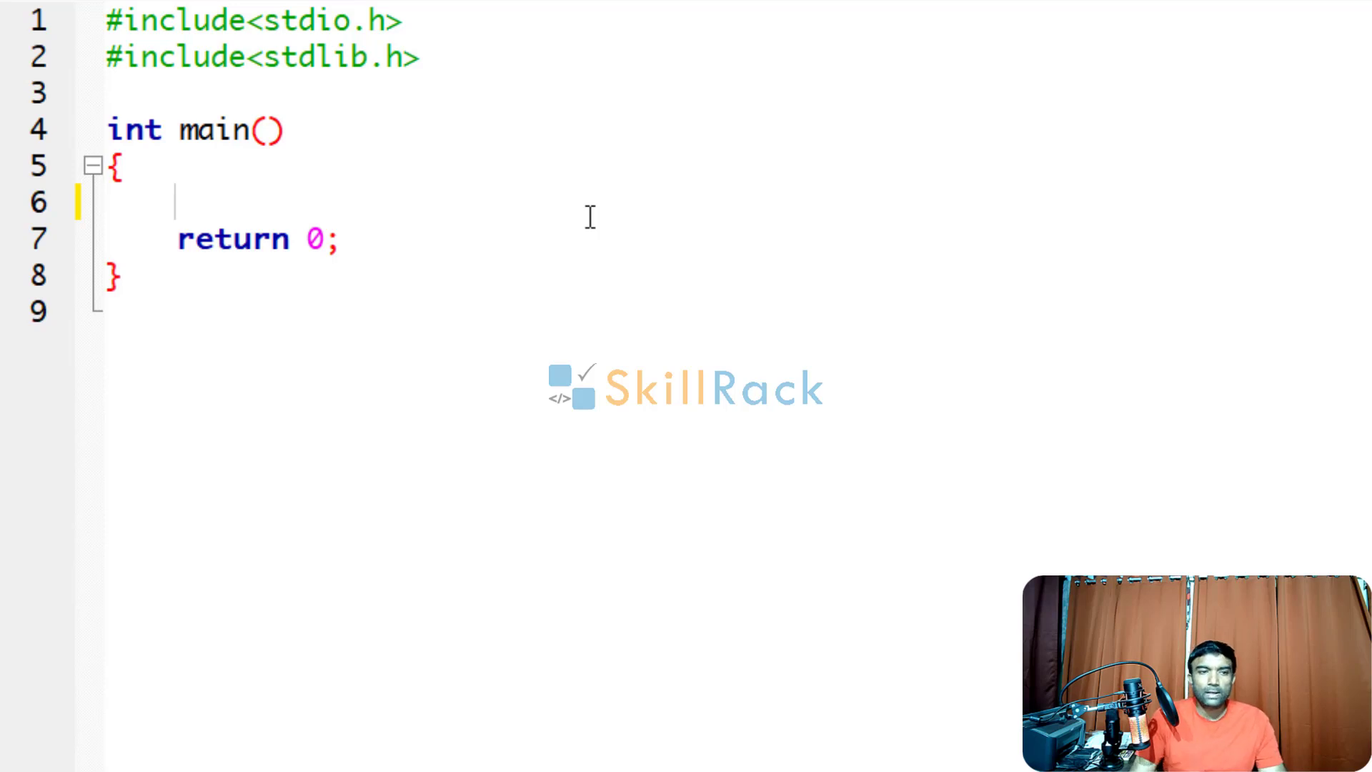
text(c)
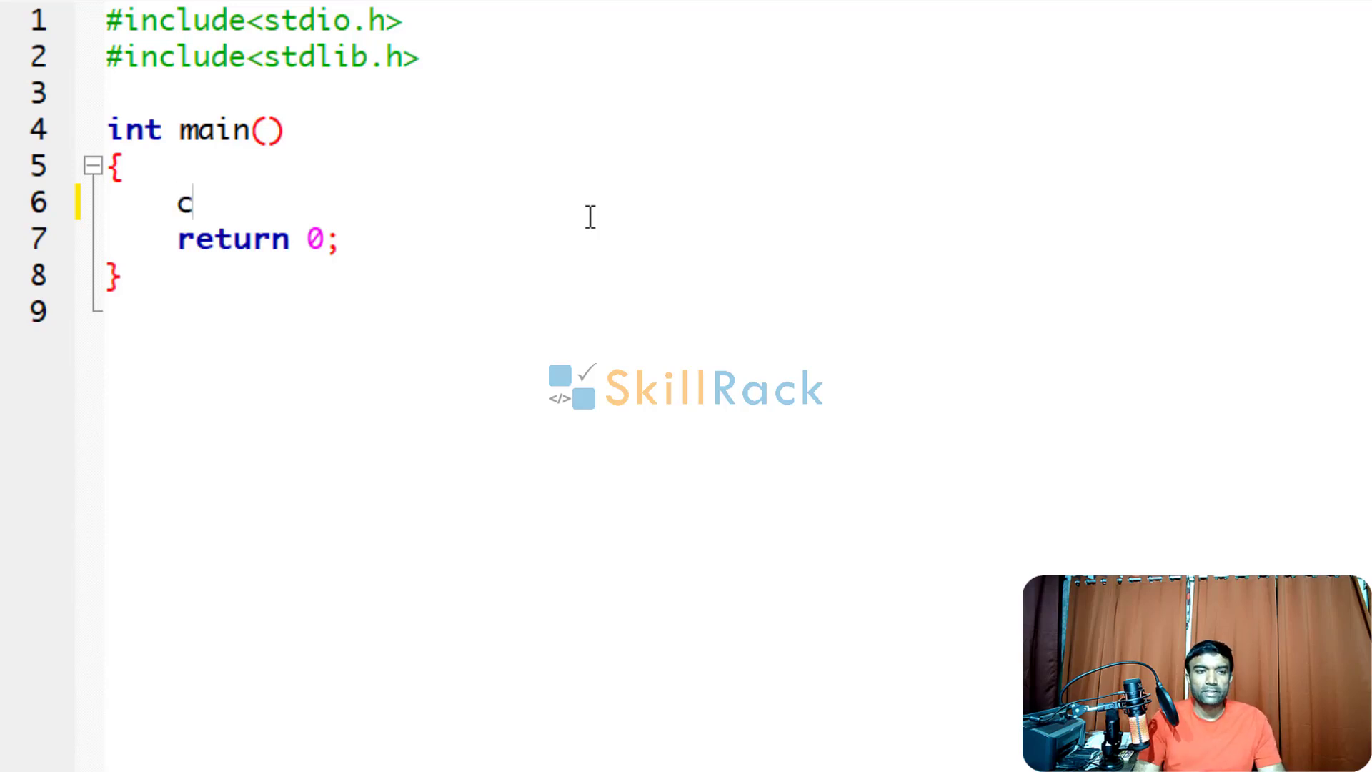
text(har str[101];)
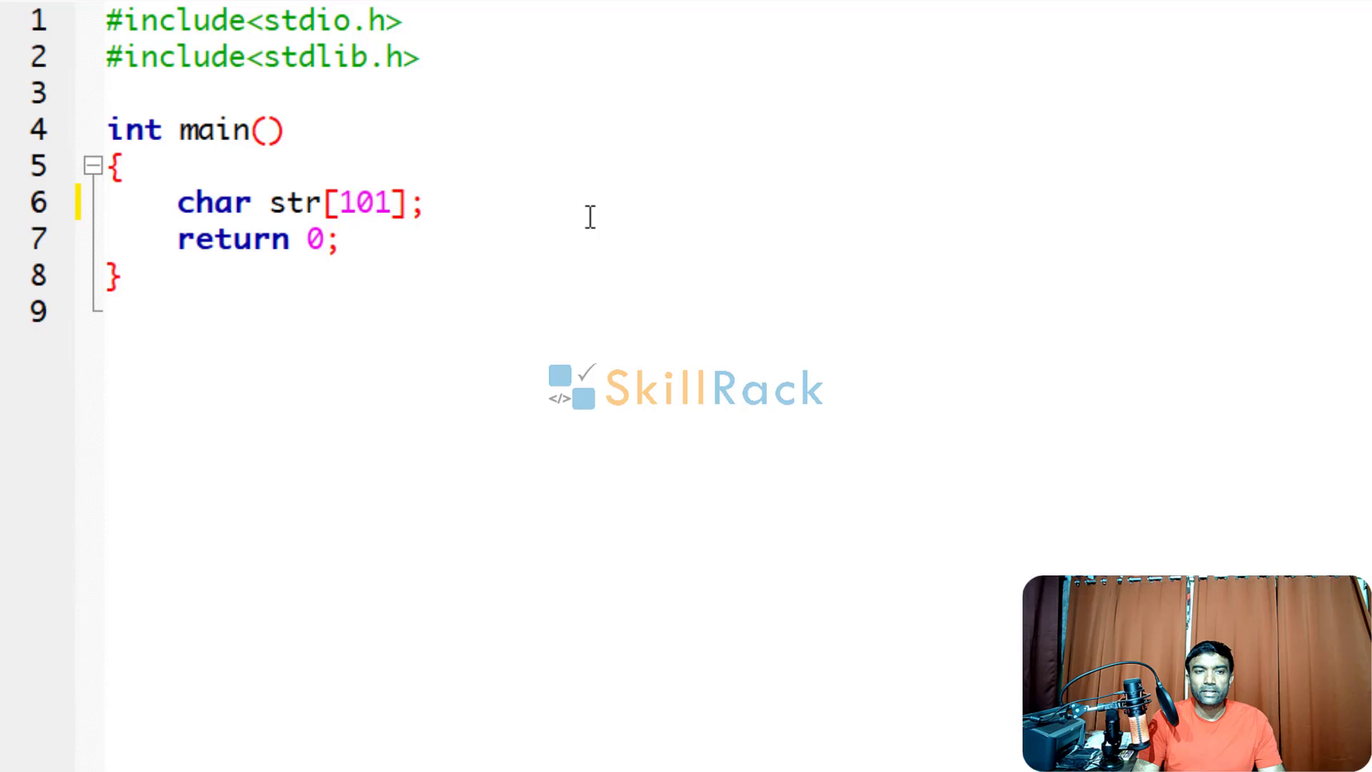
text(int len;)
text(scanf)
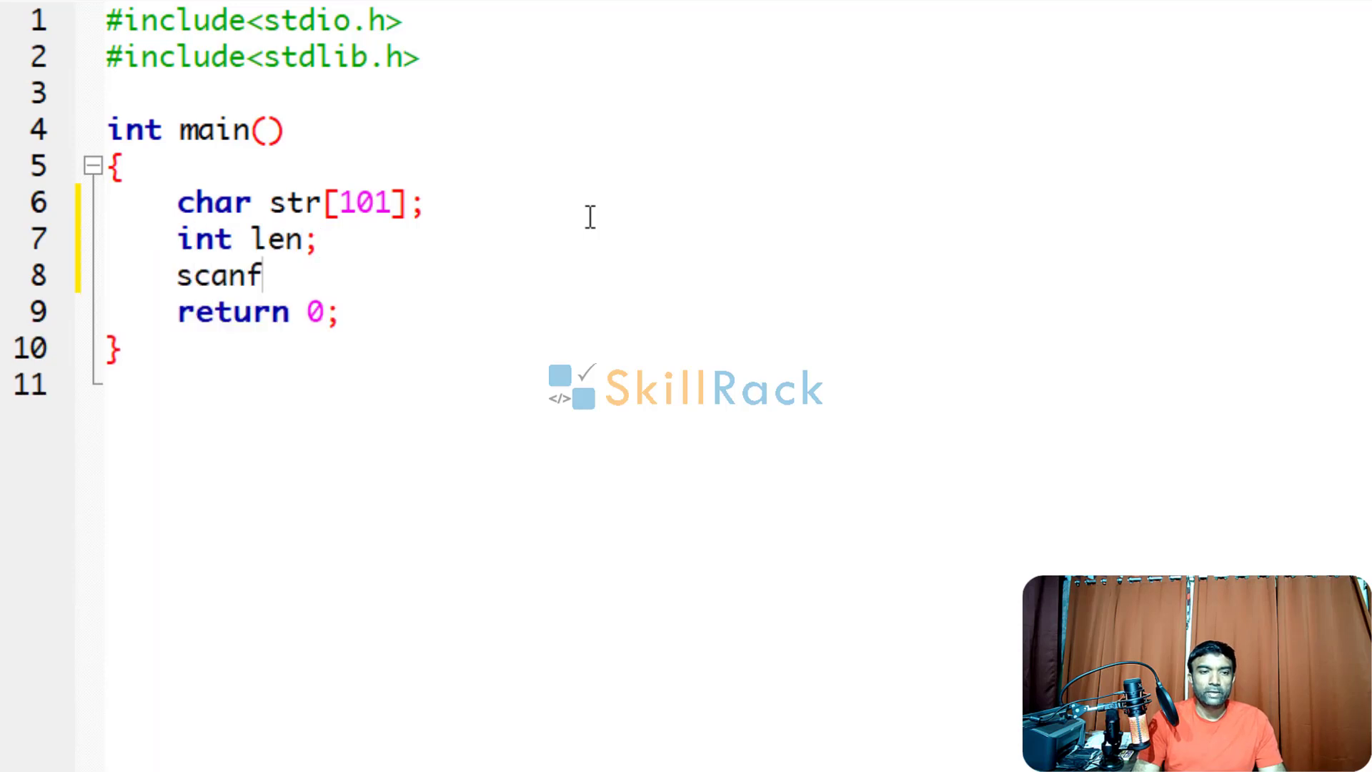
text(("%s"))
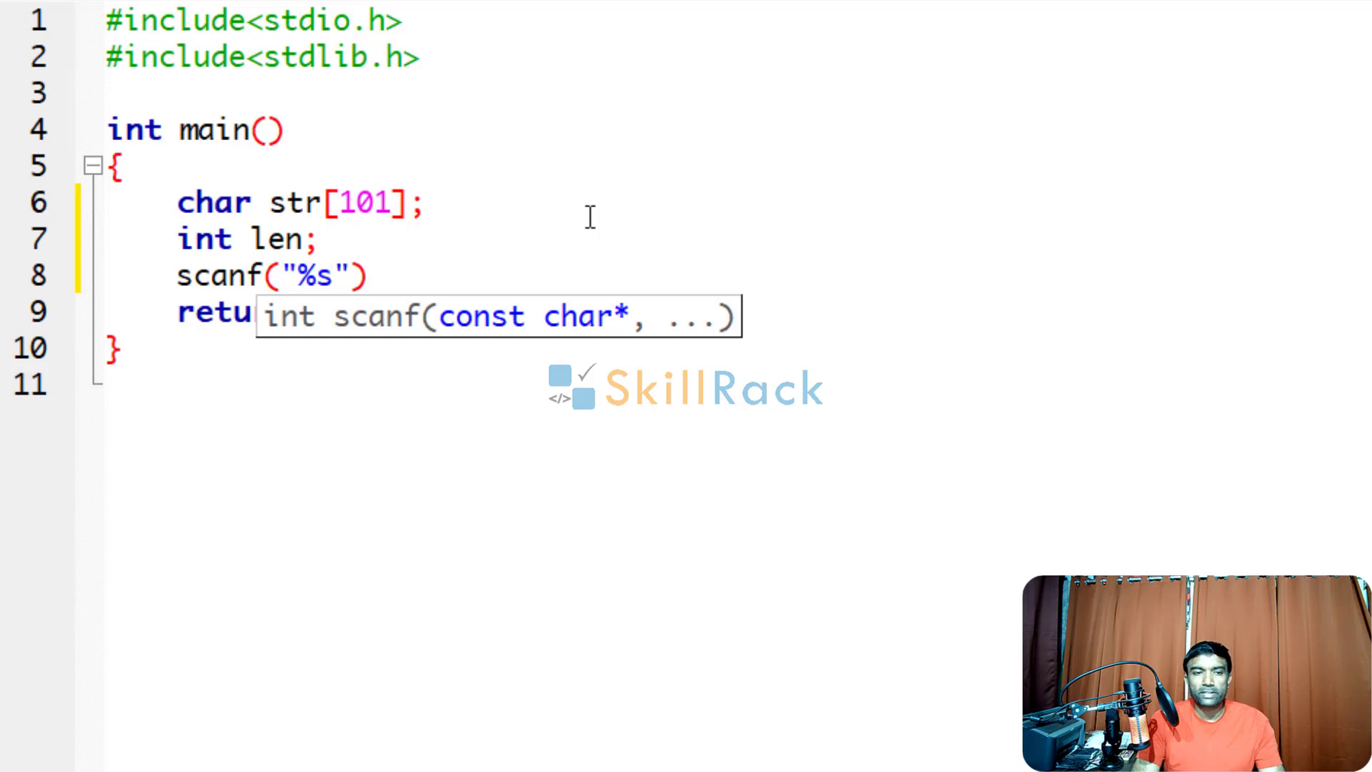
text(%n,)
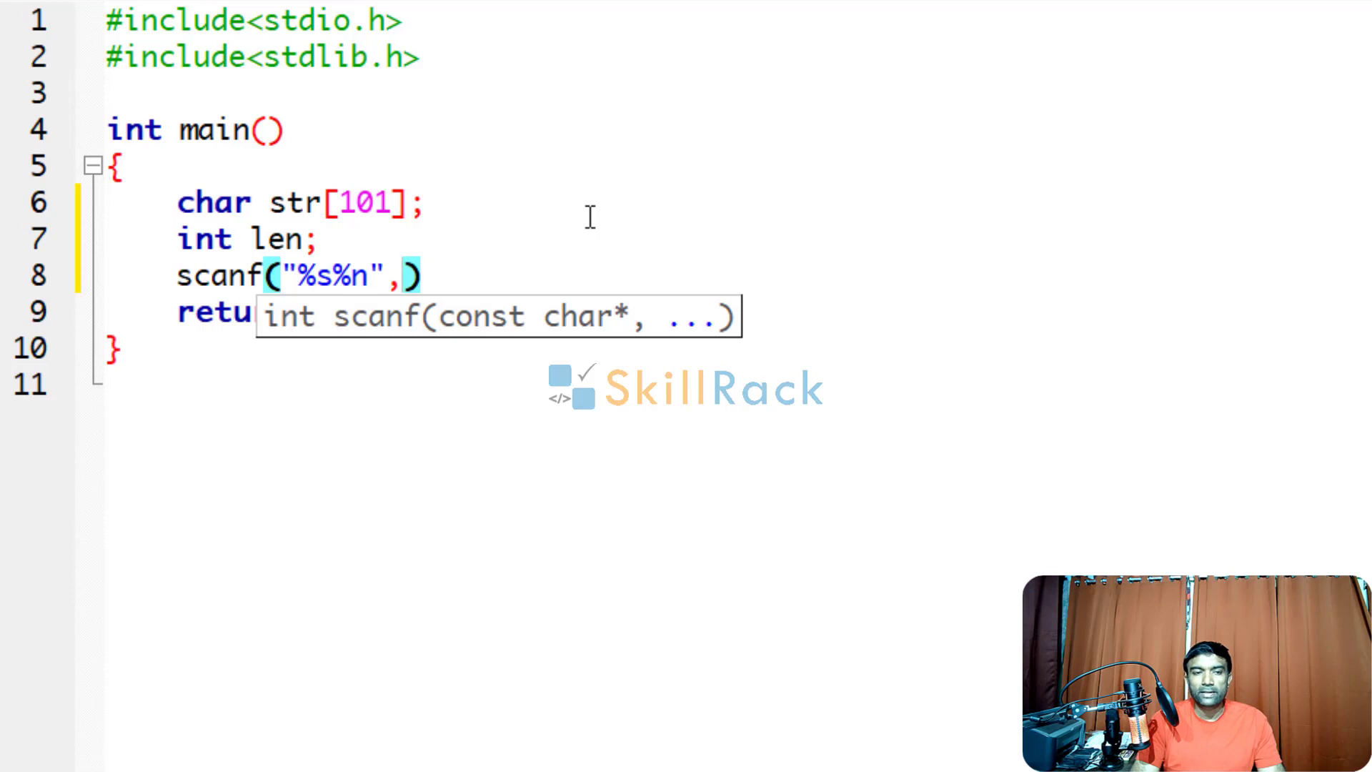
text(st)
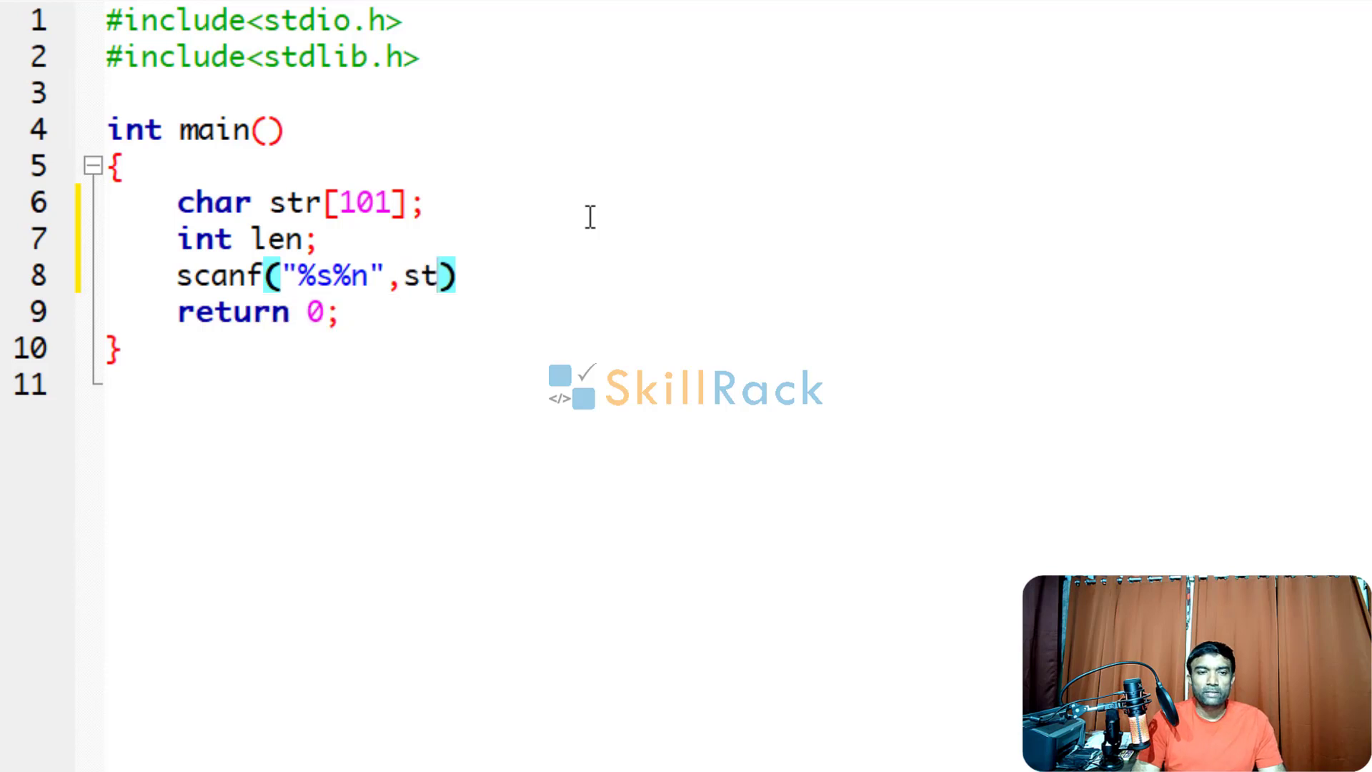
text(,&)
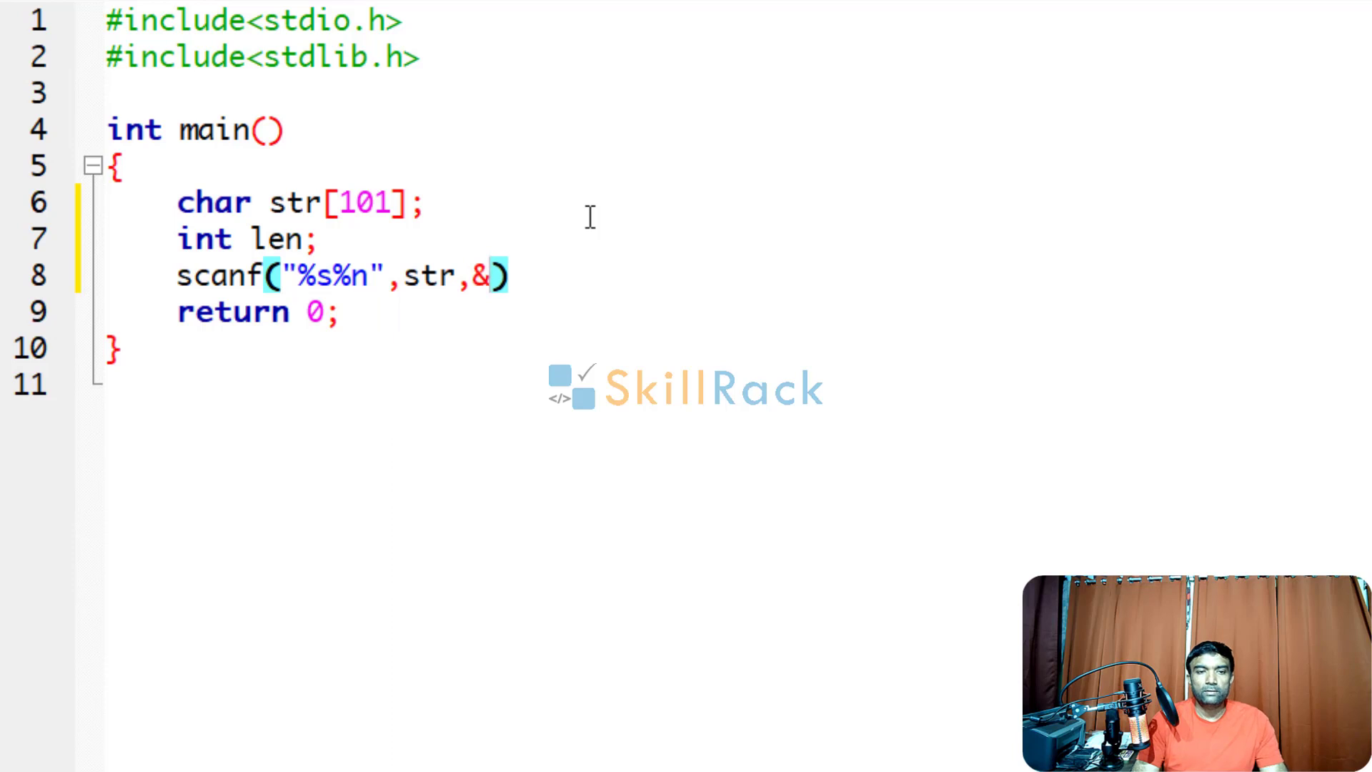
text(len)
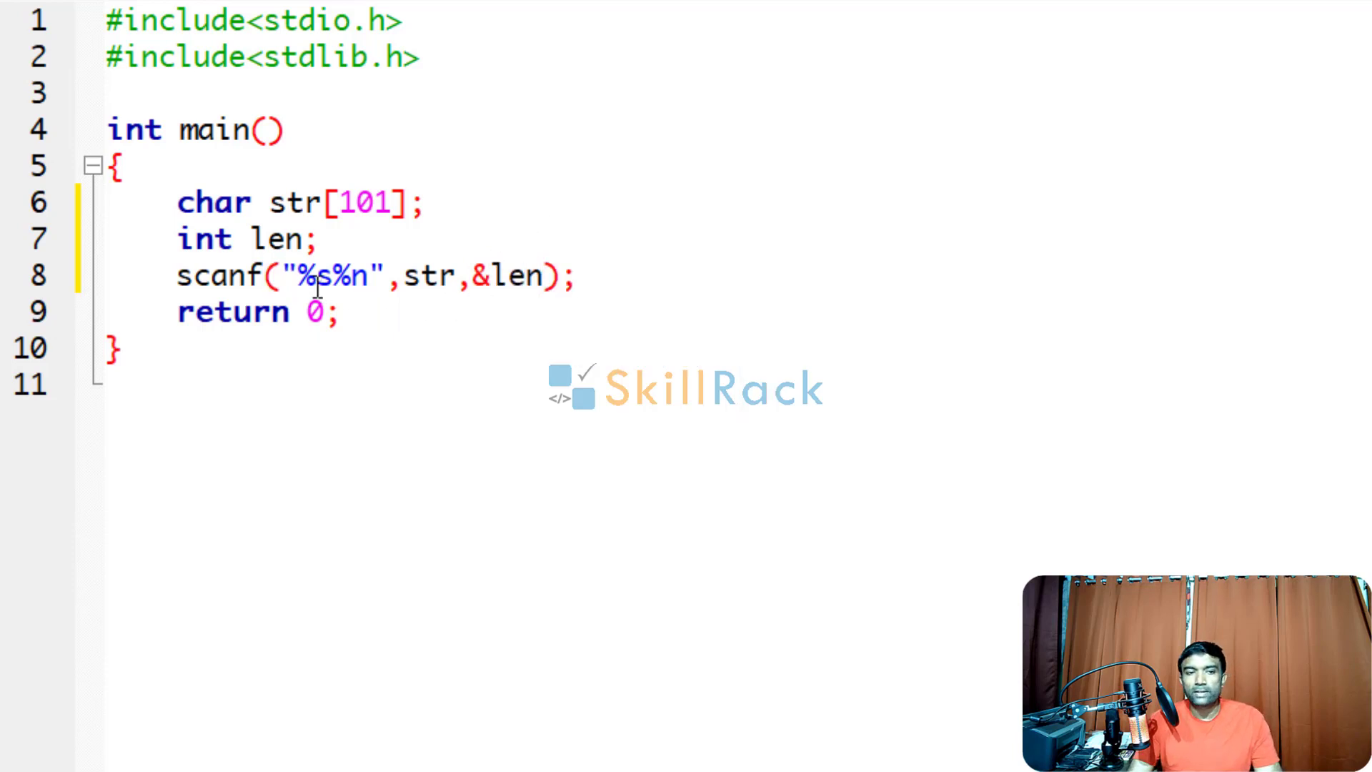
mouse_move(523, 278)
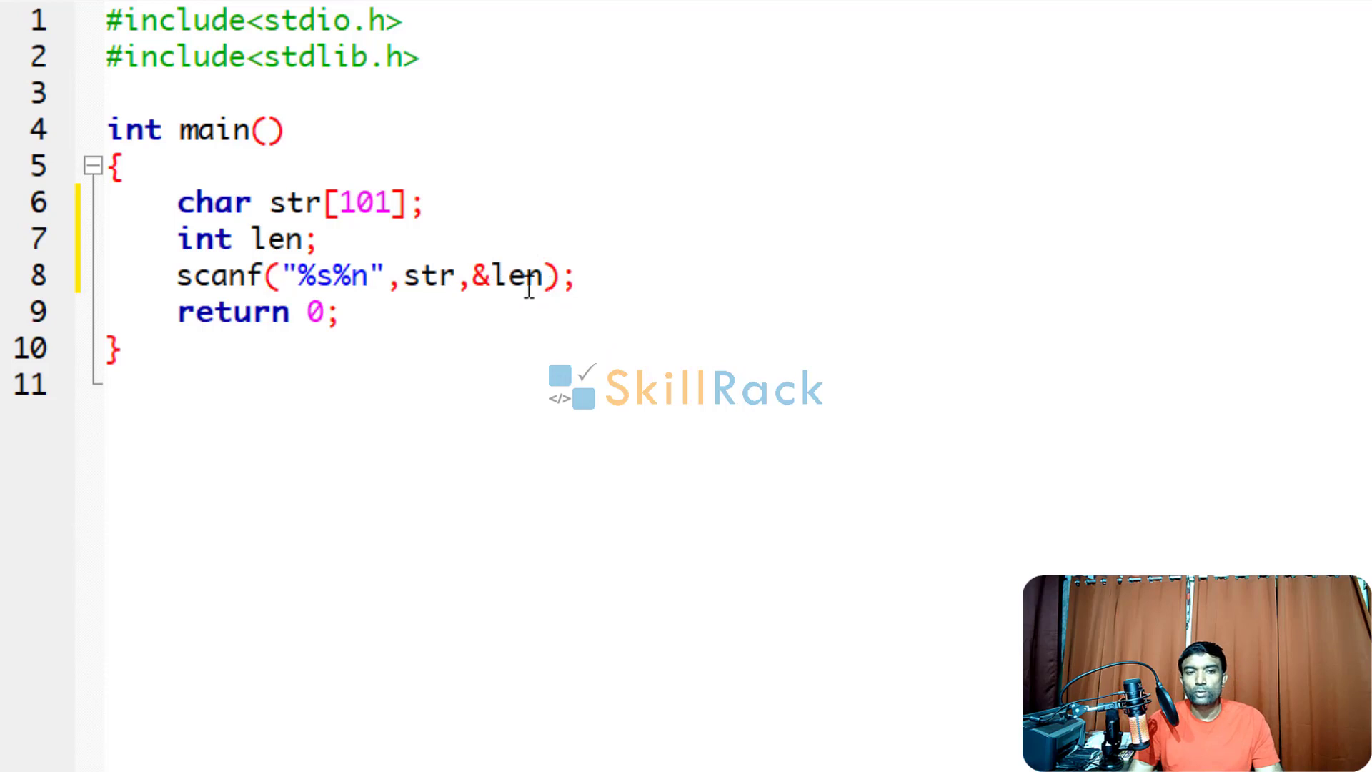
text(p)
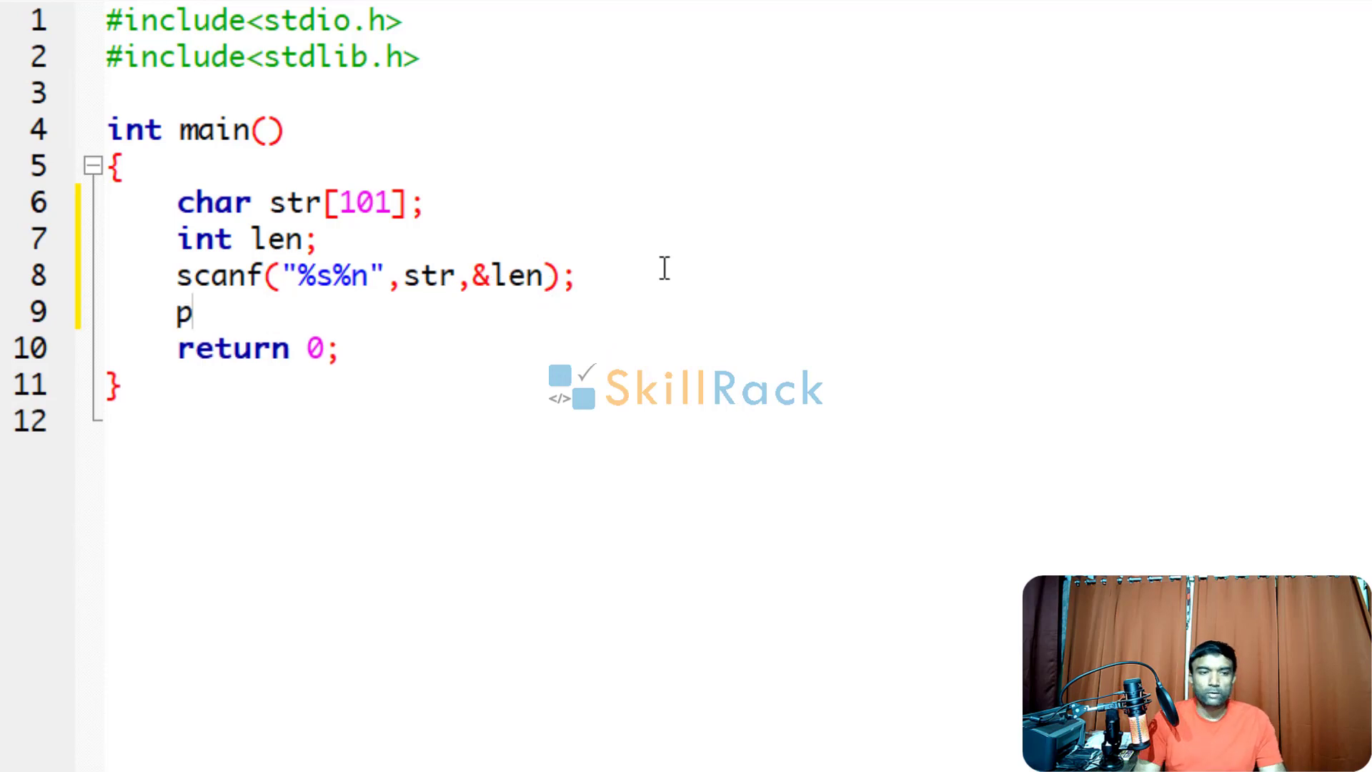
text(rintf(""))
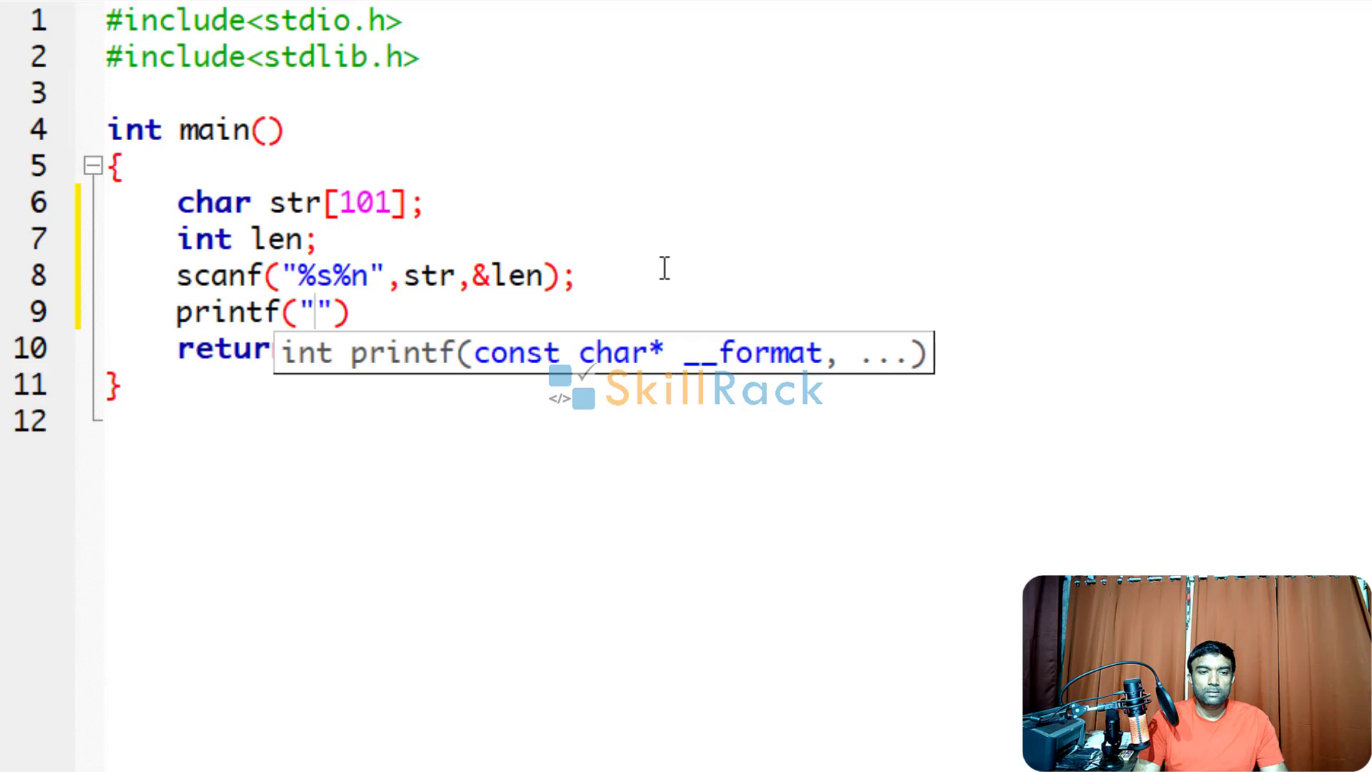
text(The inp)
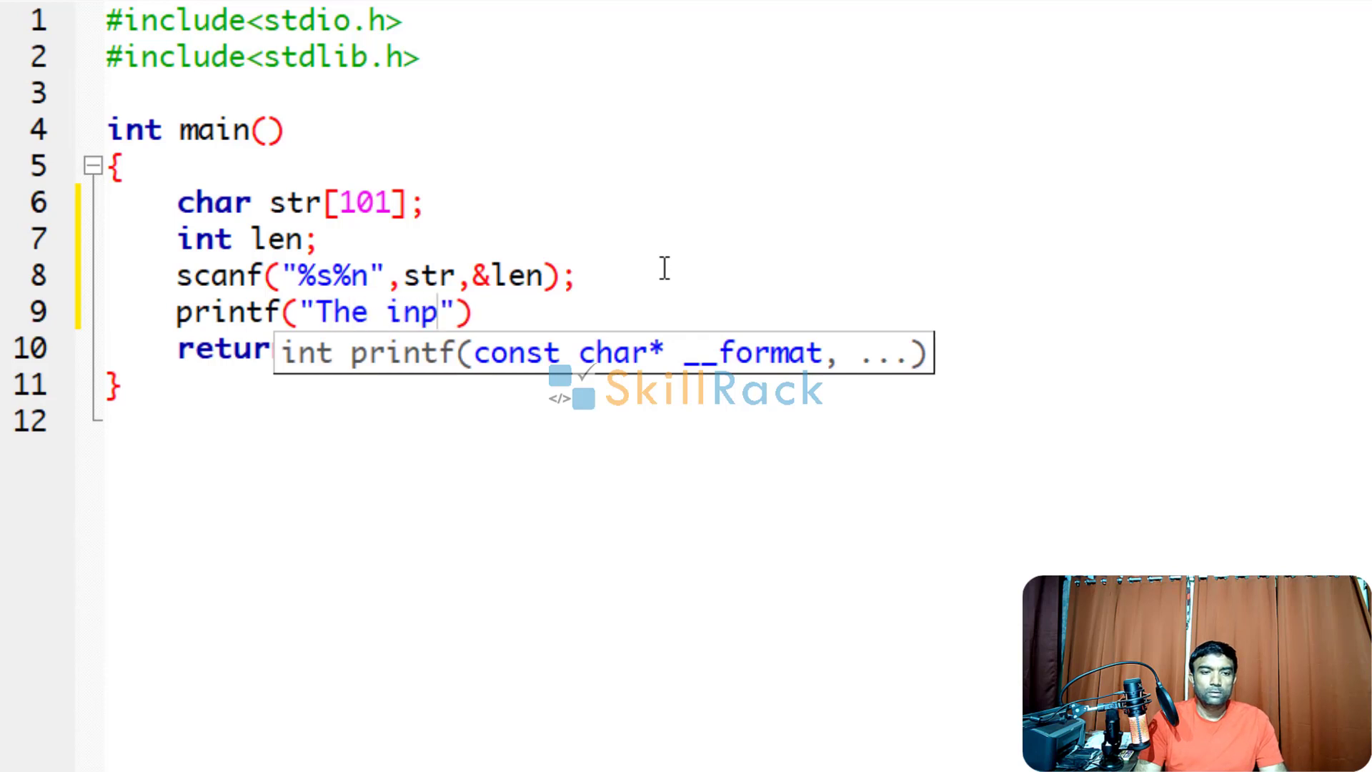
text(ut str)
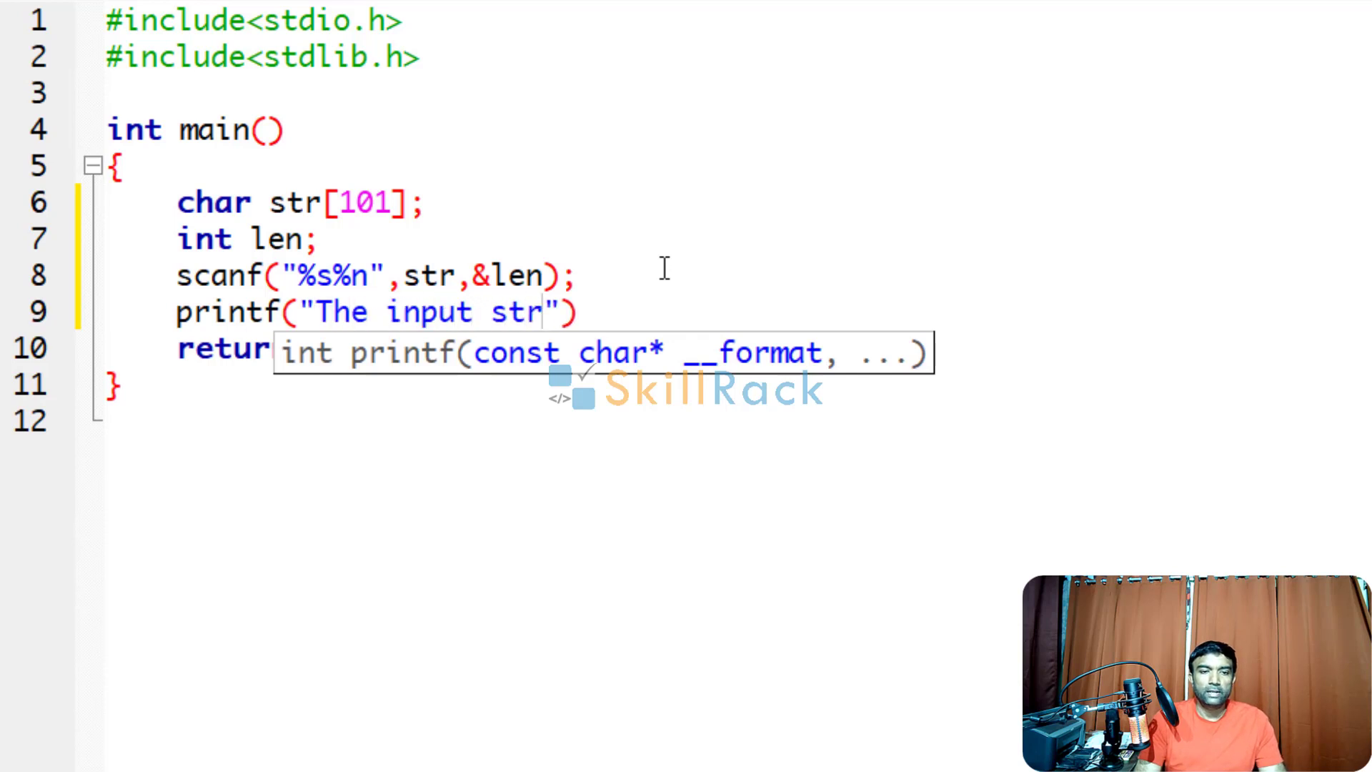
text(ing length)
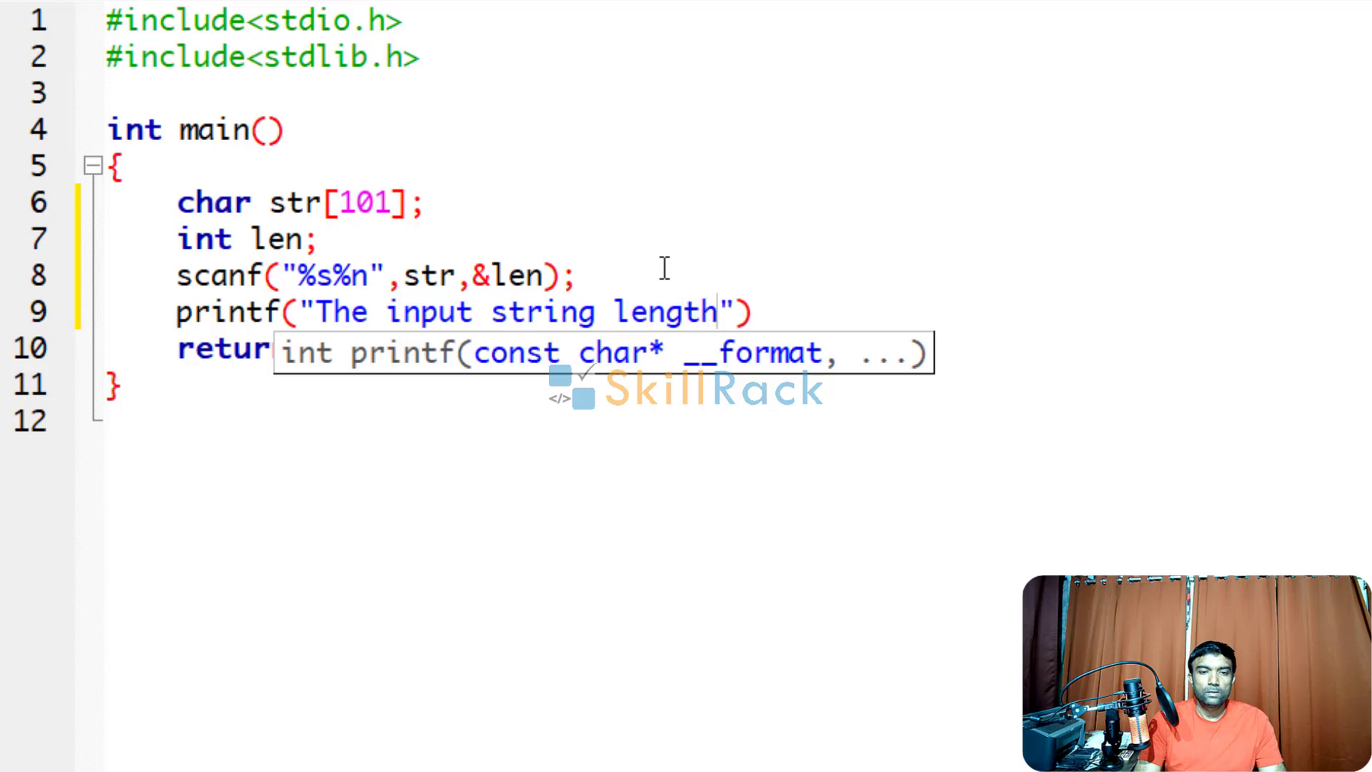
text(=%d)
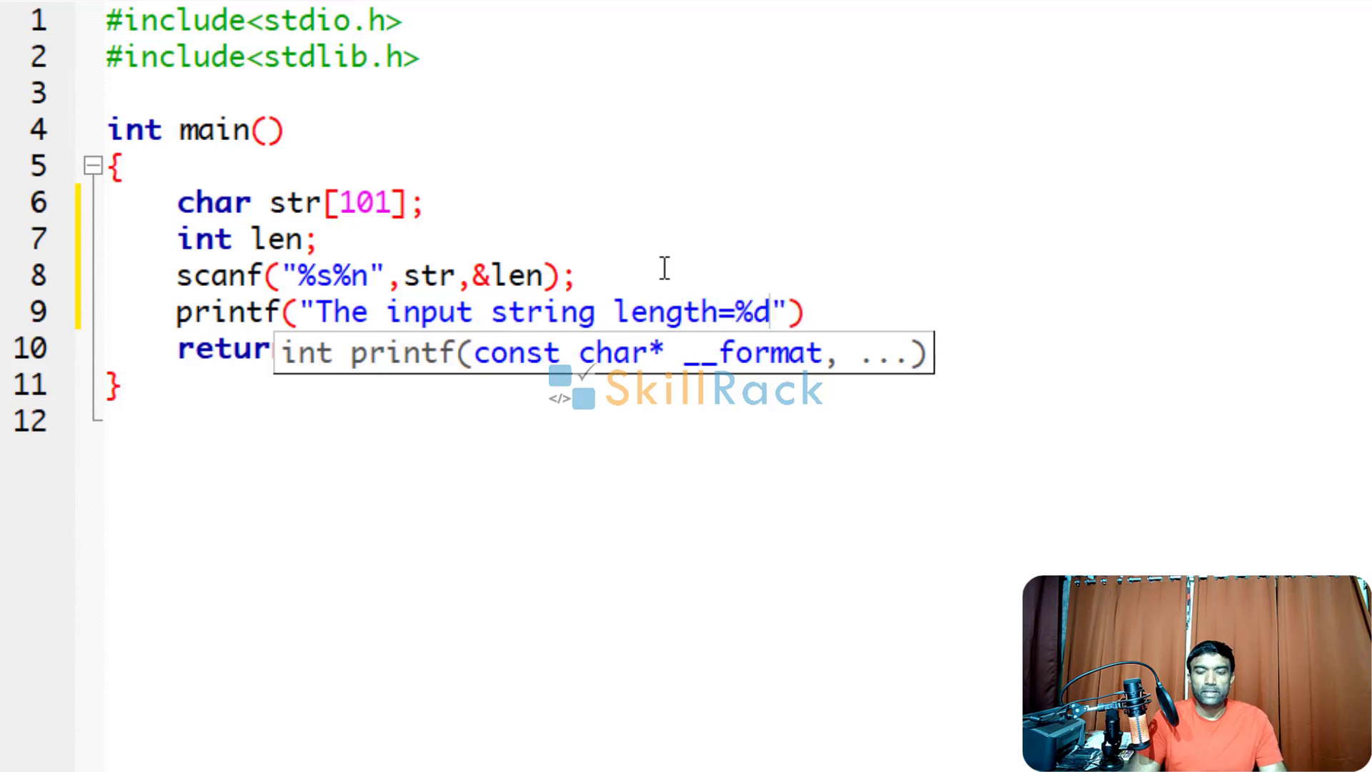
text(,len)
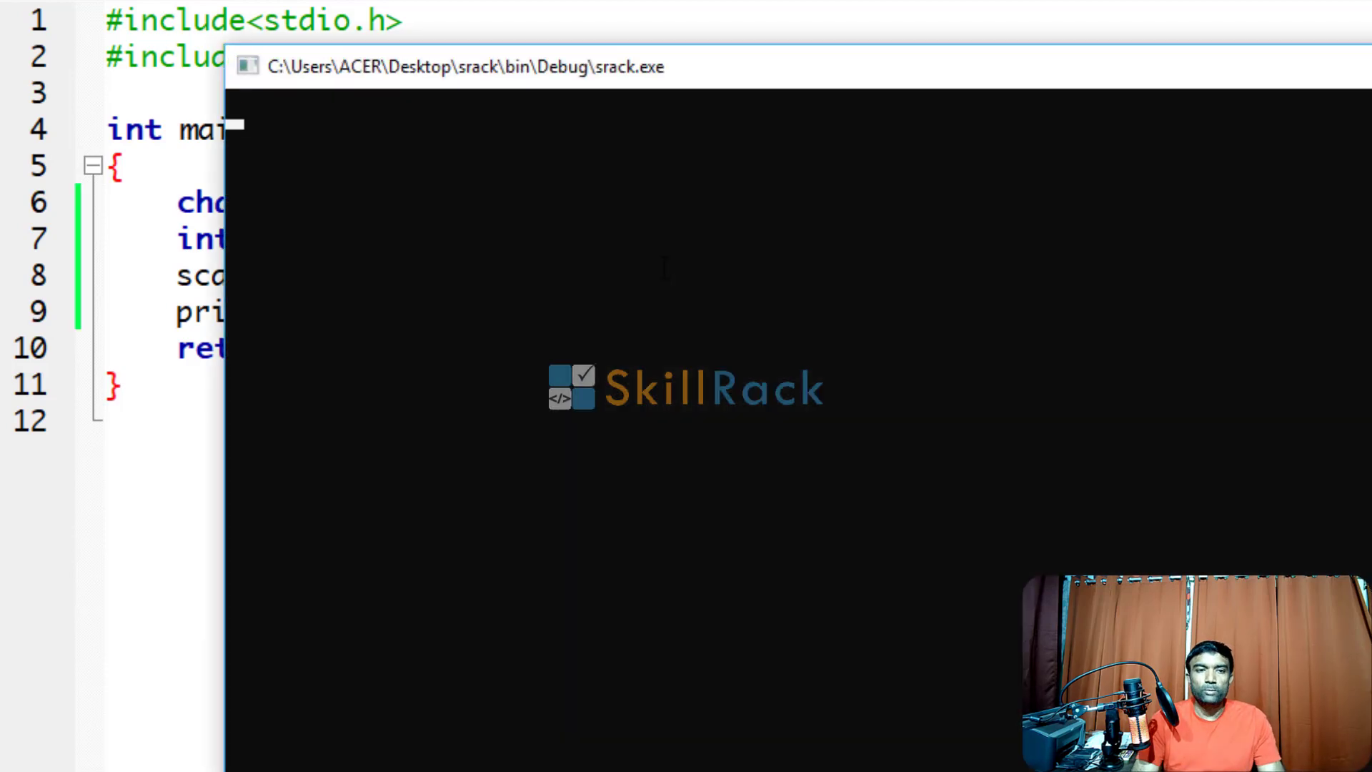
text(abcde)
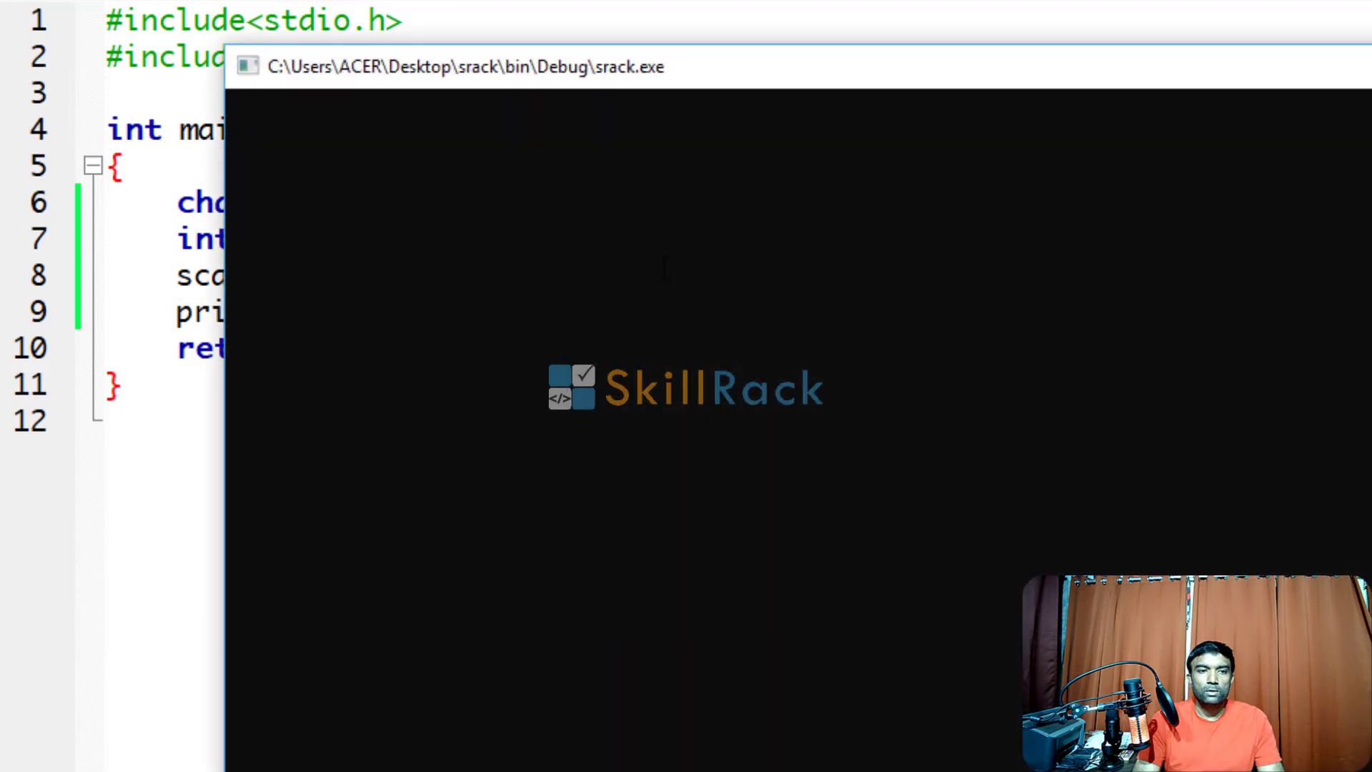
text(abcd)
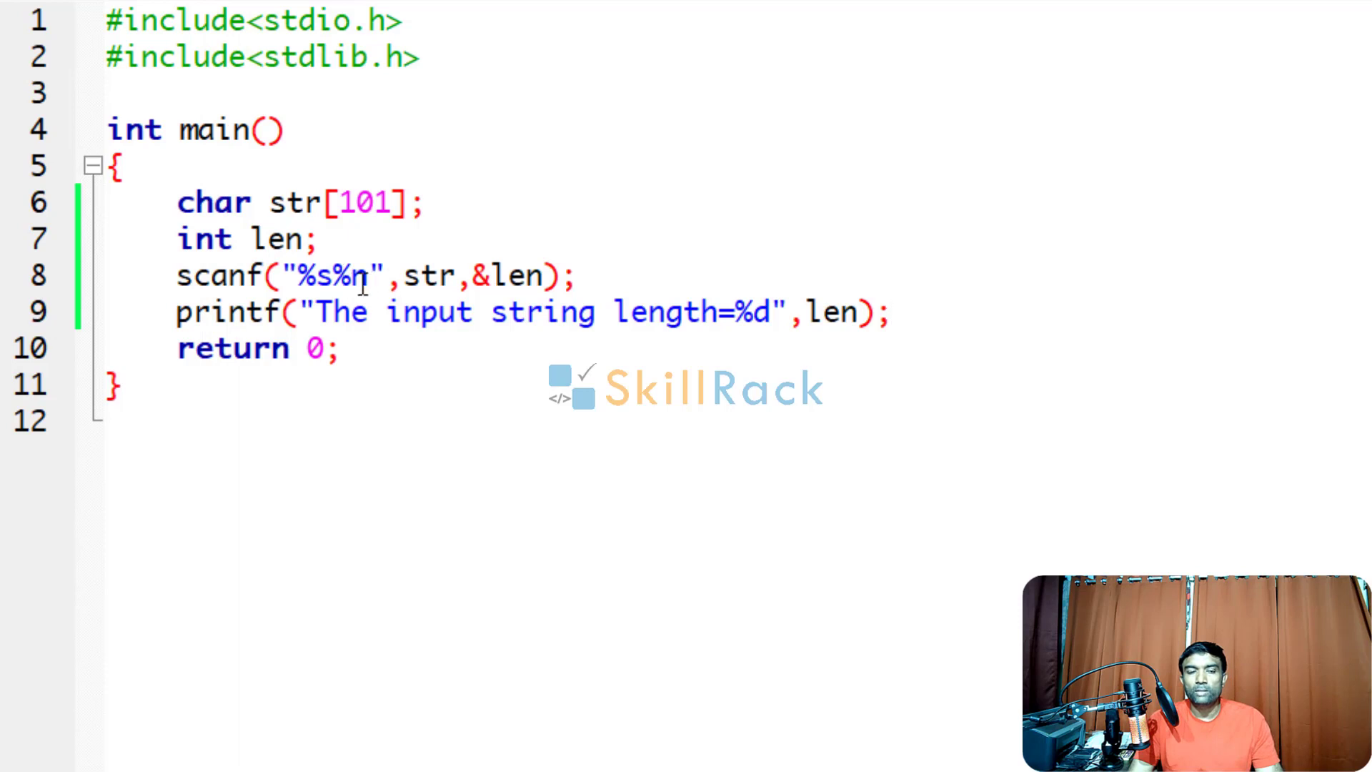
mouse_move(366, 284)
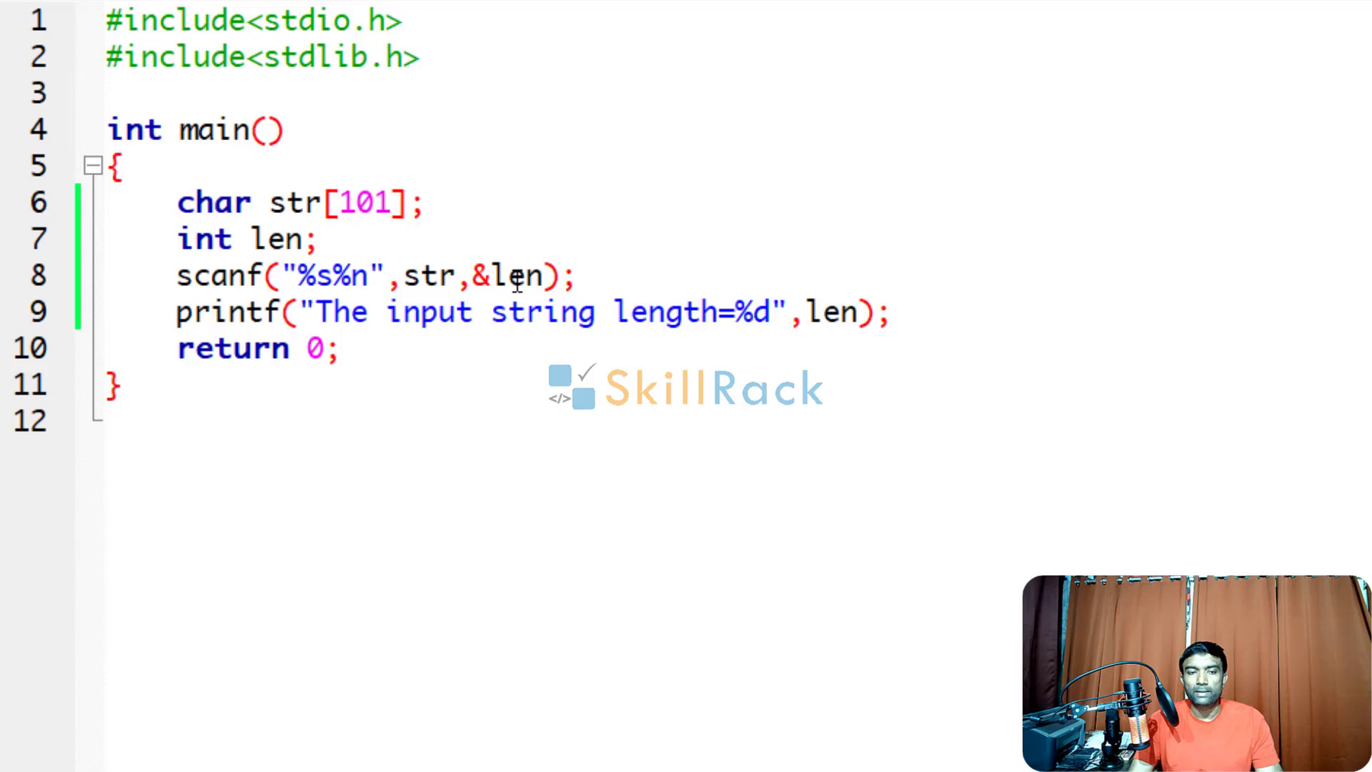
mouse_move(428, 313)
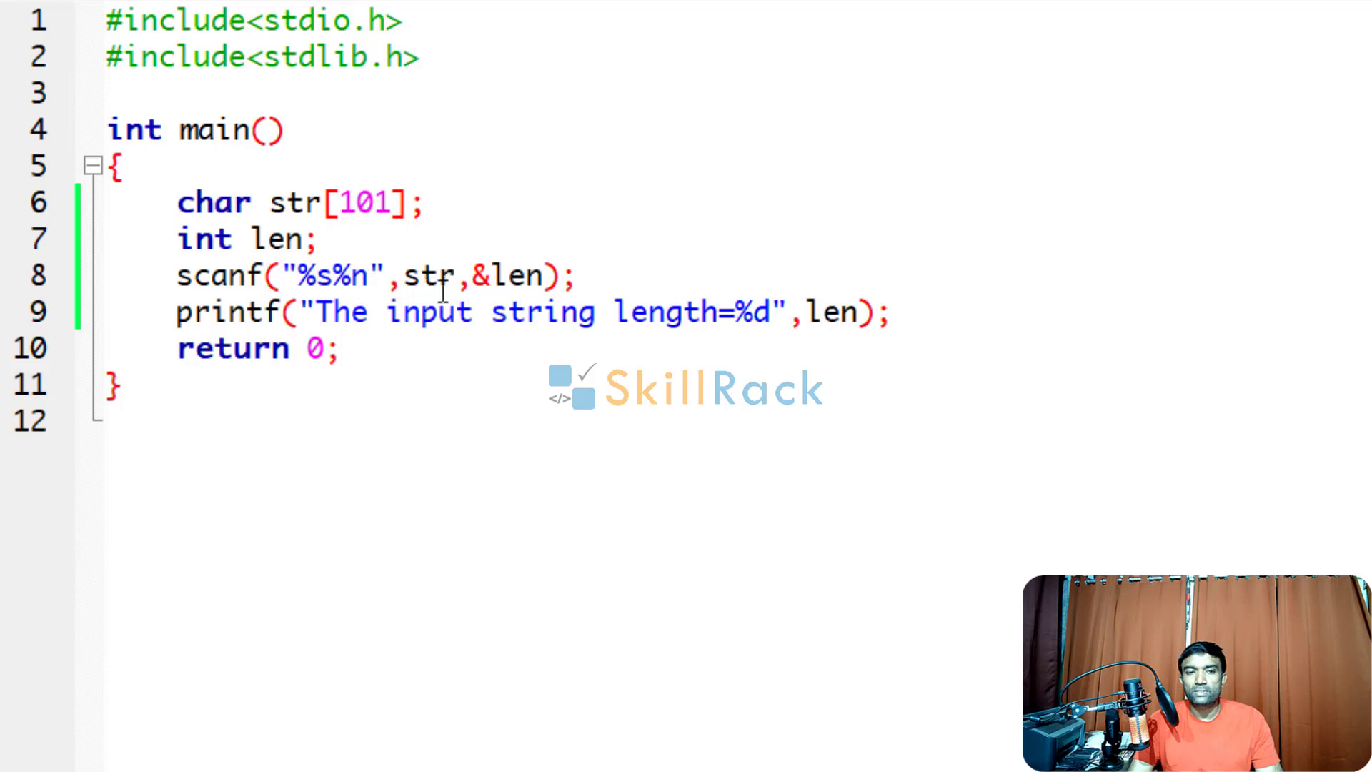
mouse_move(504, 289)
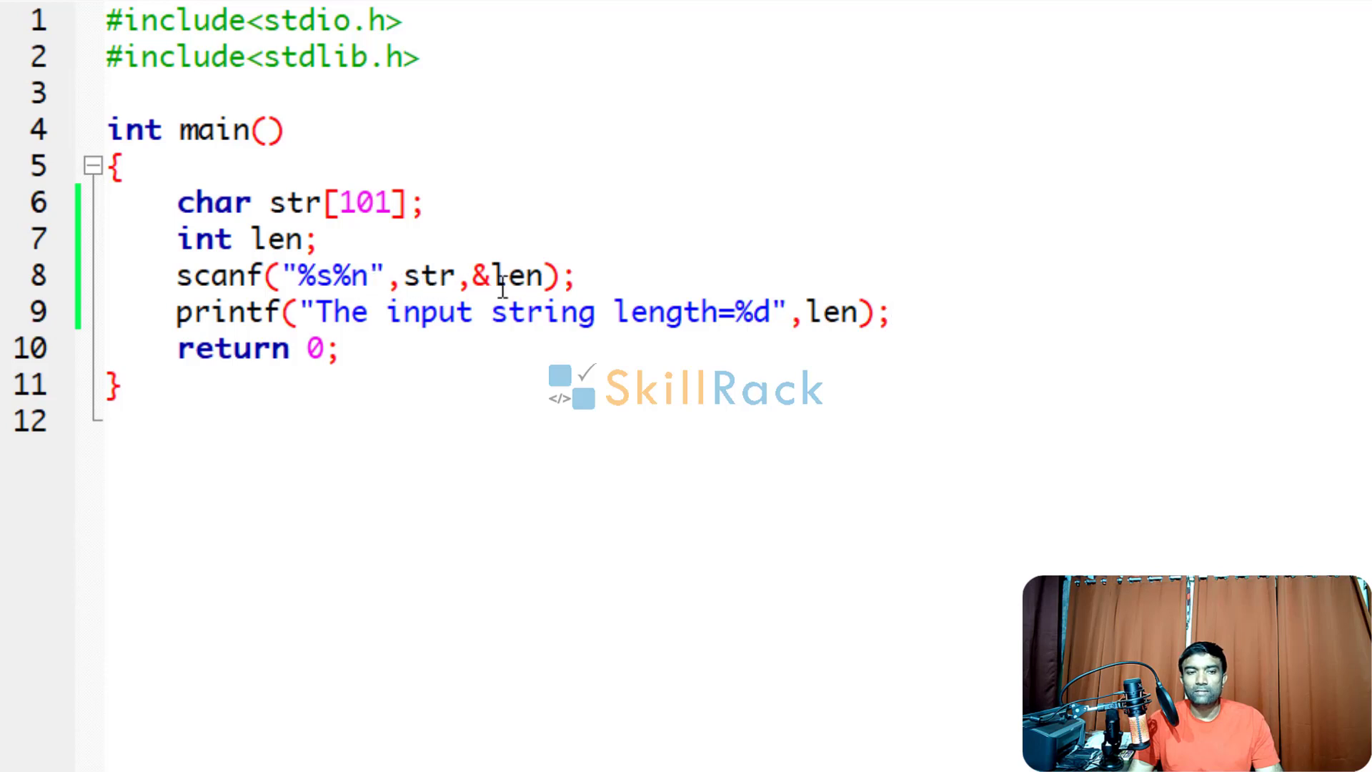